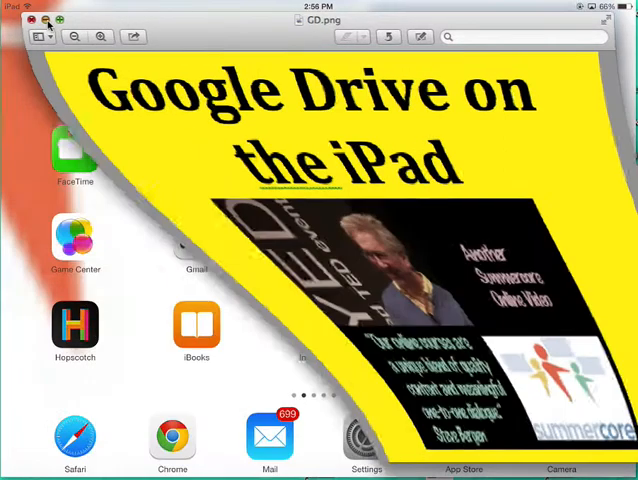
# Launch Google Drive and dismiss the 'Trying to connect' alert to reach the Recent list.
pyautogui.click(22, 20)
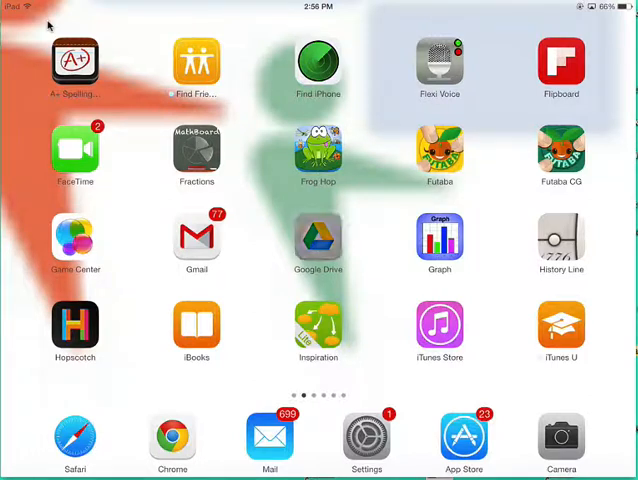
pyautogui.click(318, 240)
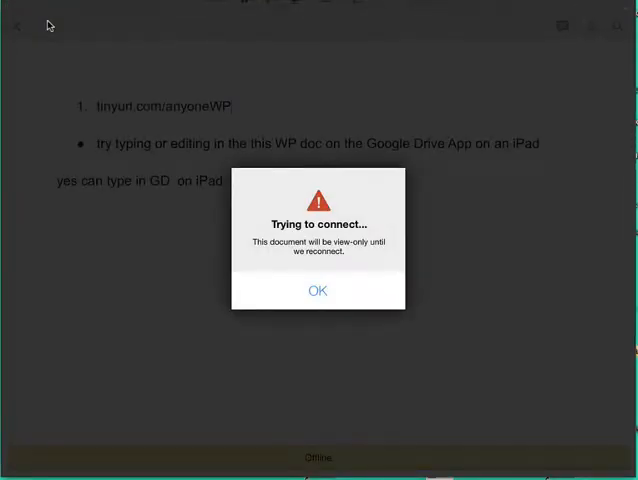
pyautogui.click(316, 290)
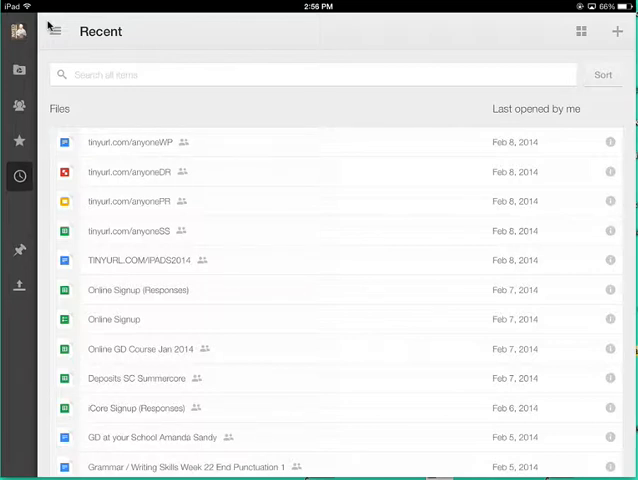
# In anyoneWP, add a line 'hjhjhj. jh j j hj hj hj hj' below steve and return to Recent.
pyautogui.click(130, 140)
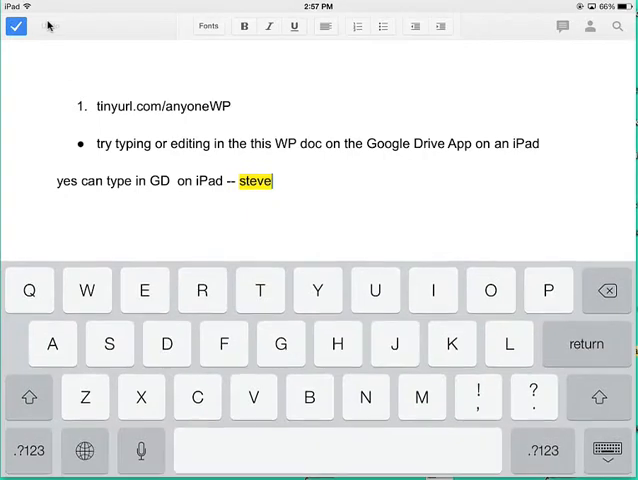
pyautogui.press('return')
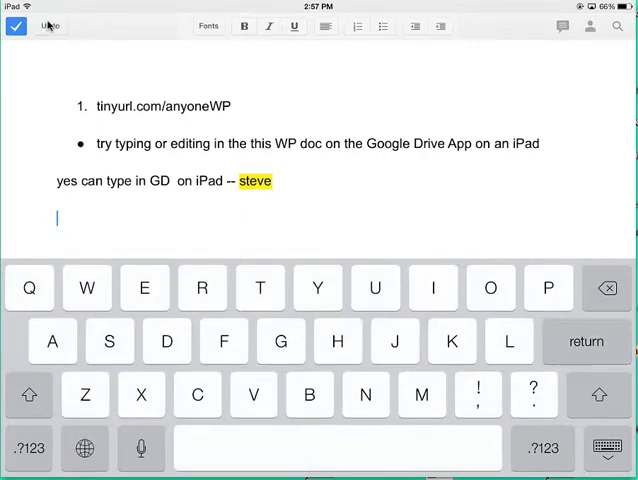
pyautogui.write('hjhjhjhjhjhjhjhjhjhh')
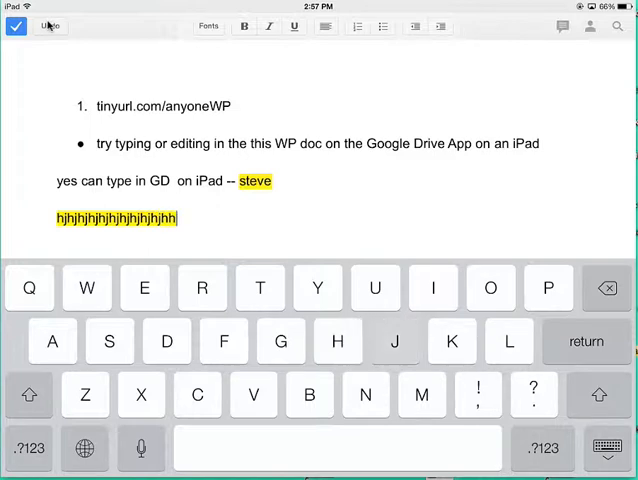
pyautogui.write('. jh j j hj hj hj hj')
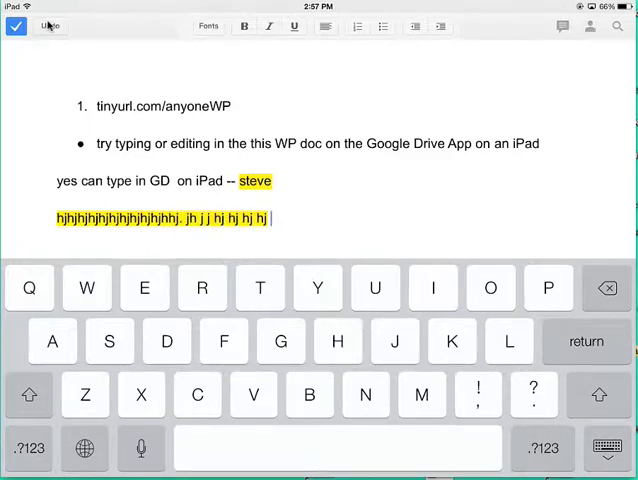
pyautogui.doubleClick(190, 216)
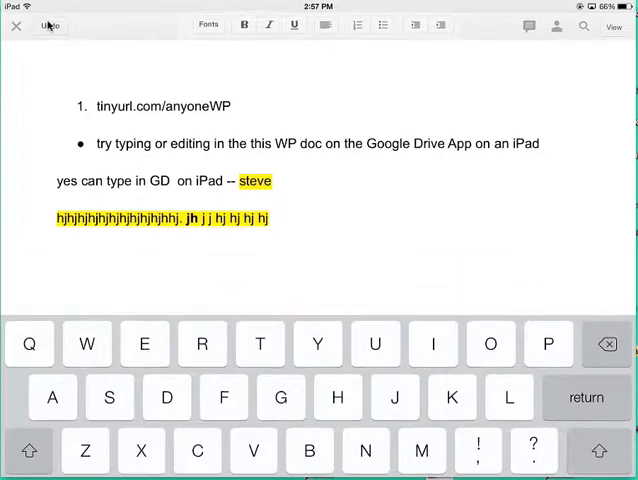
pyautogui.click(16, 24)
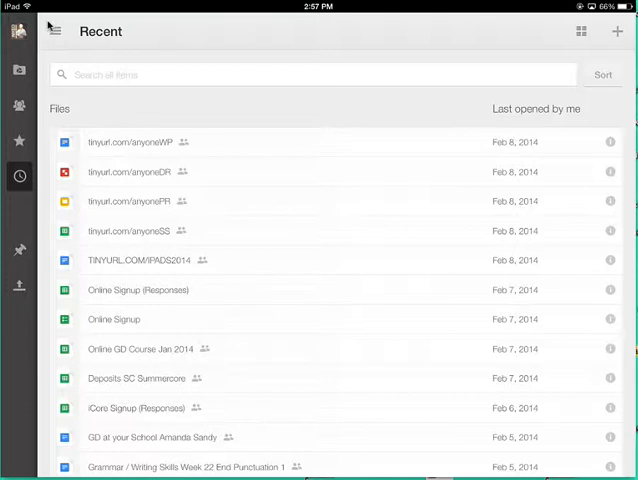
# Open tinyurl.com/anyoneSS from the Recent list.
pyautogui.click(136, 230)
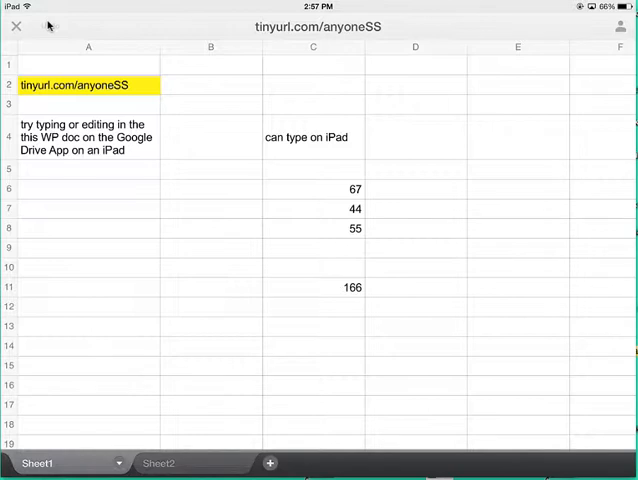
# Switch the sheet to editing and enter 33 in D6 and 12 in D7.
pyautogui.click(414, 188)
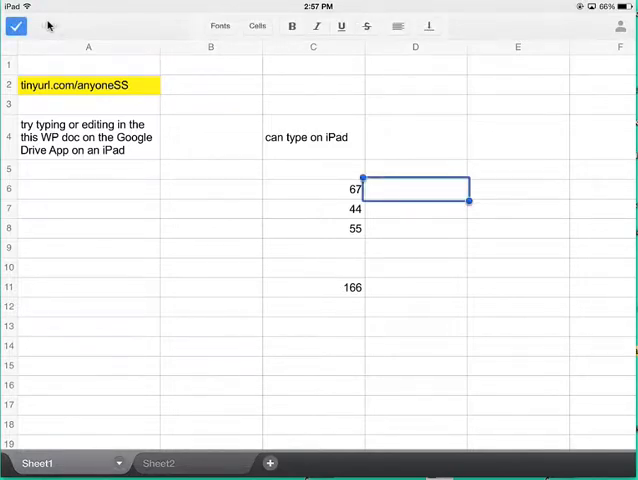
pyautogui.doubleClick(414, 188)
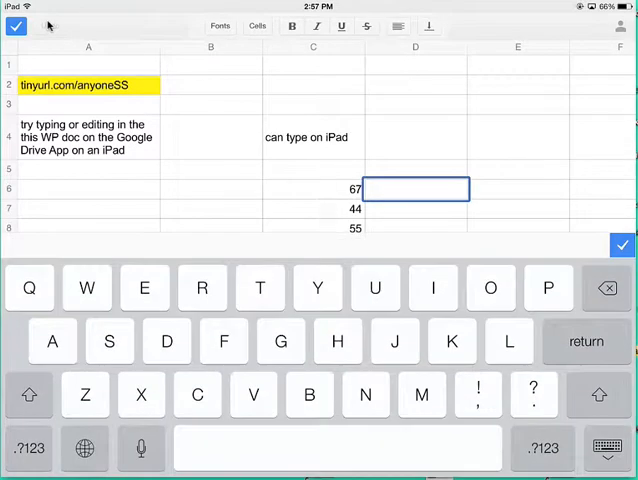
pyautogui.write('33')
pyautogui.click(416, 208)
pyautogui.write('12')
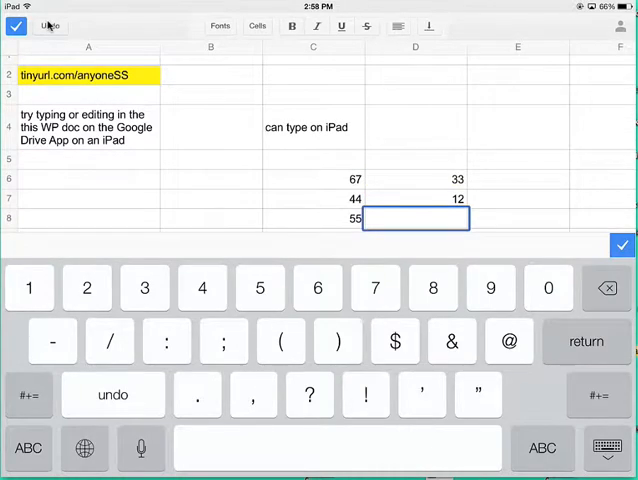
pyautogui.write('=')
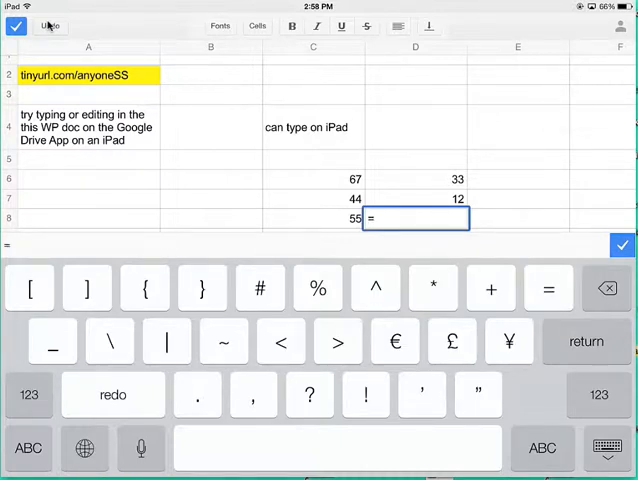
pyautogui.press('return')
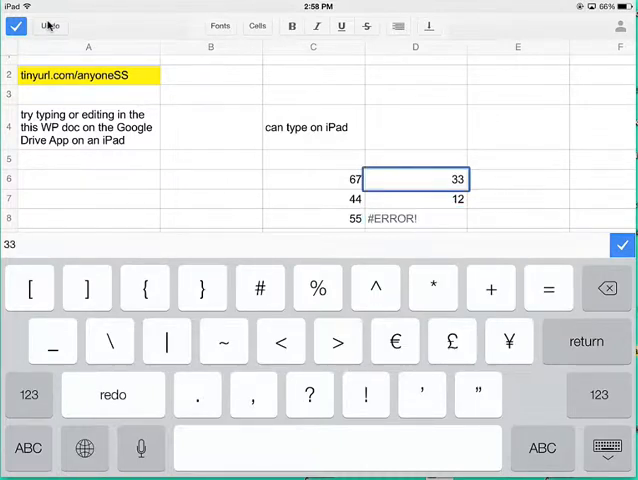
# Enter =D6*D7 in D8 giving 396, commit it and return to the file list.
pyautogui.click(416, 218)
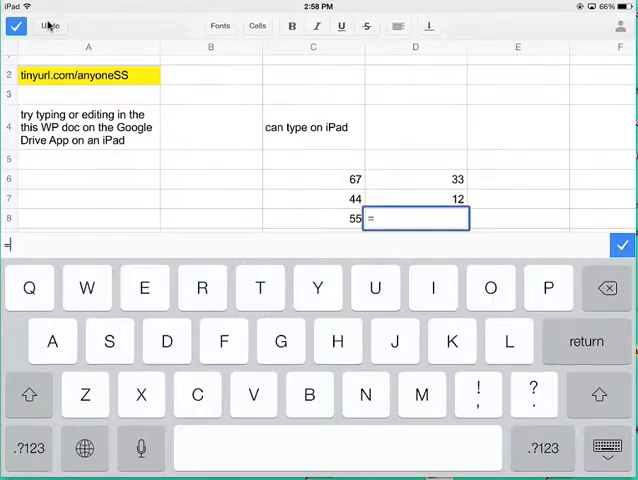
pyautogui.write('d6')
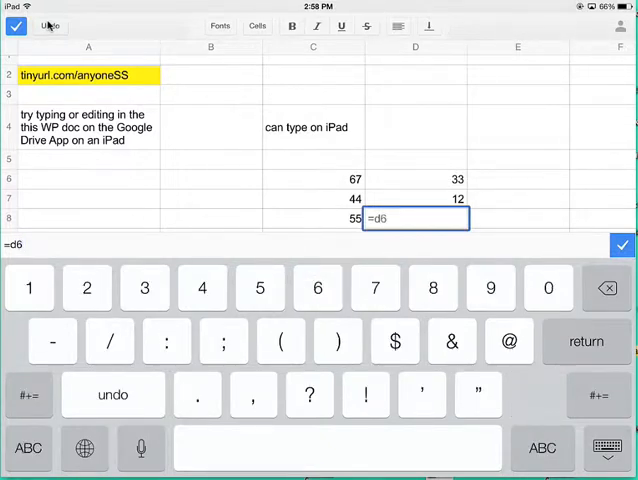
pyautogui.click(28, 394)
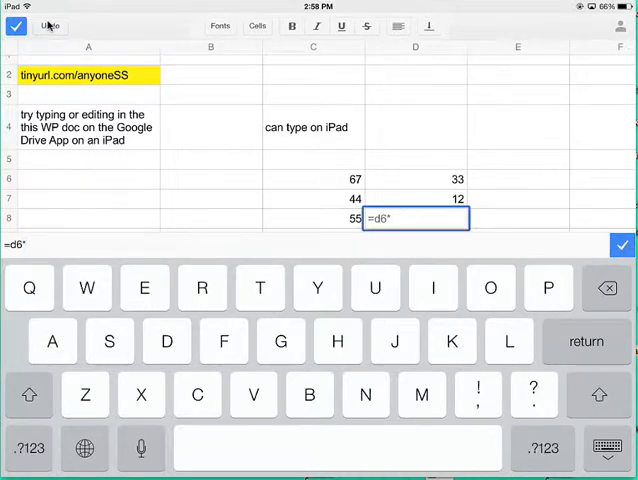
pyautogui.write('*')
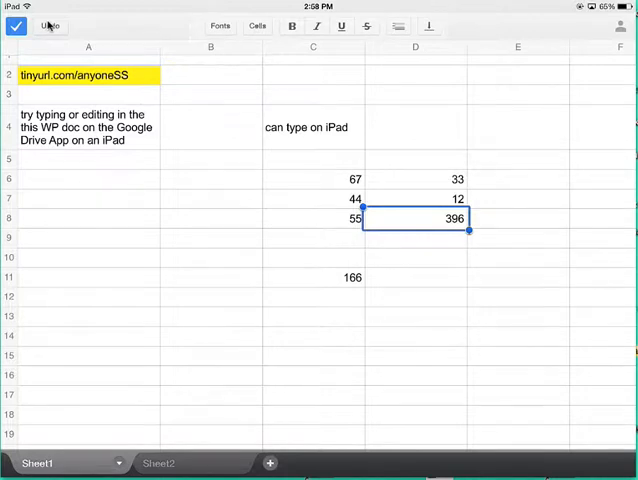
pyautogui.click(16, 26)
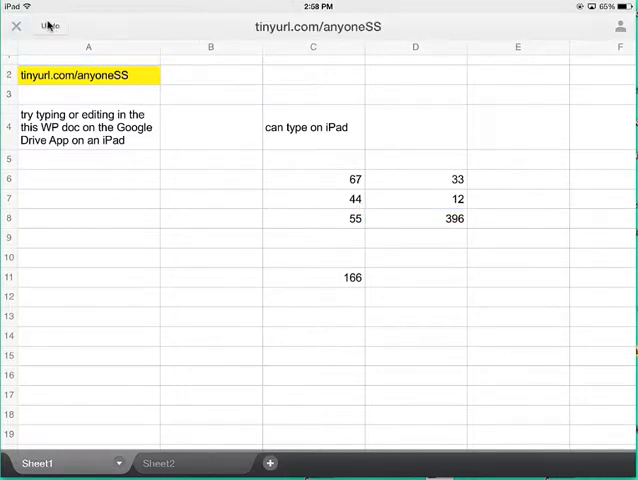
pyautogui.click(16, 26)
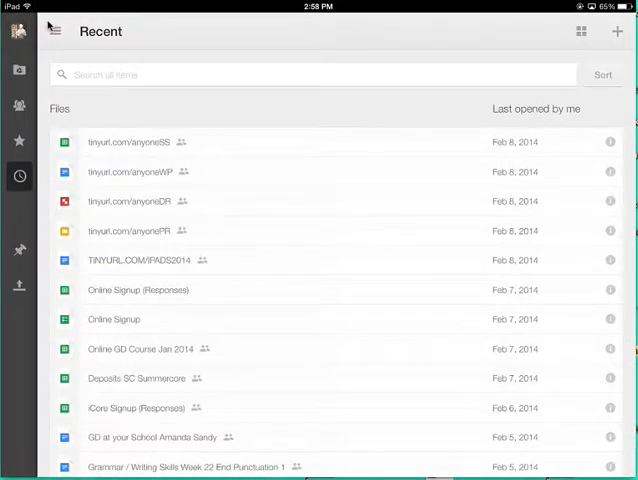
# View the anyonePR presentation, which reports iPad editing isn't possible, then close it.
pyautogui.click(138, 230)
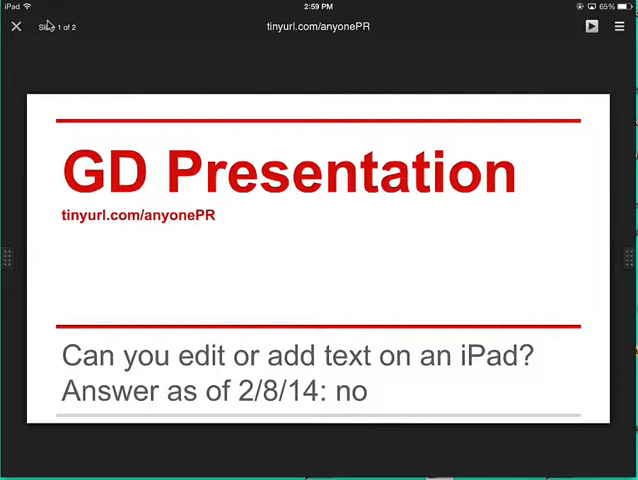
pyautogui.click(16, 26)
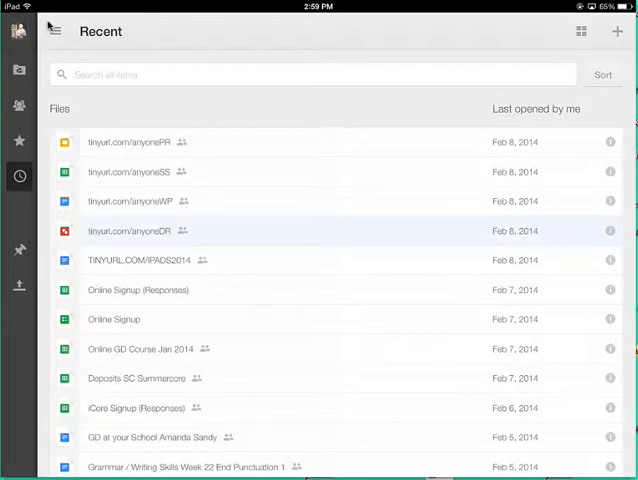
pyautogui.click(144, 230)
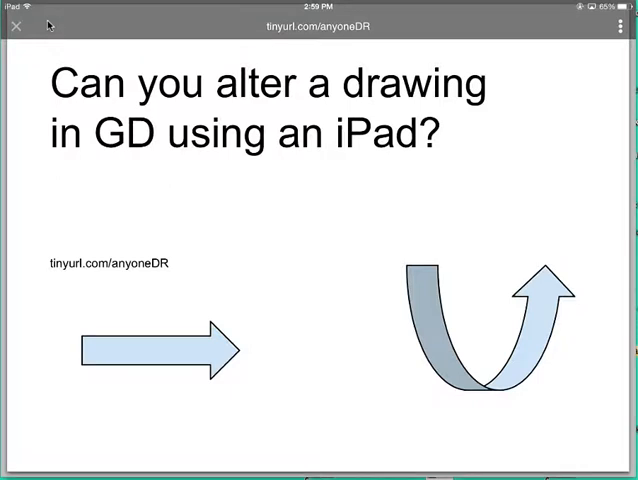
pyautogui.click(16, 26)
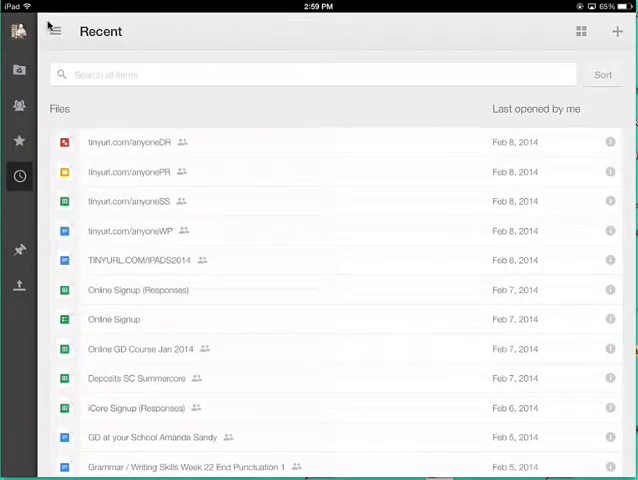